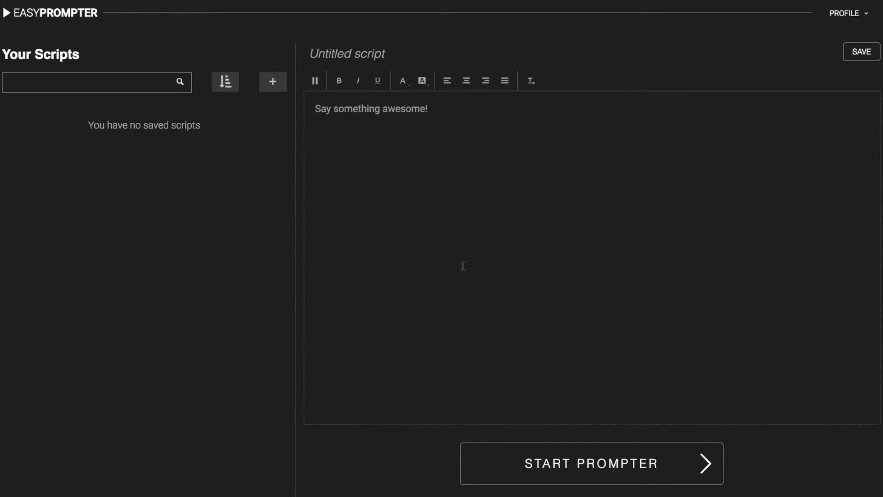
{"action": "mouse_move", "coordinate": [460, 258]}
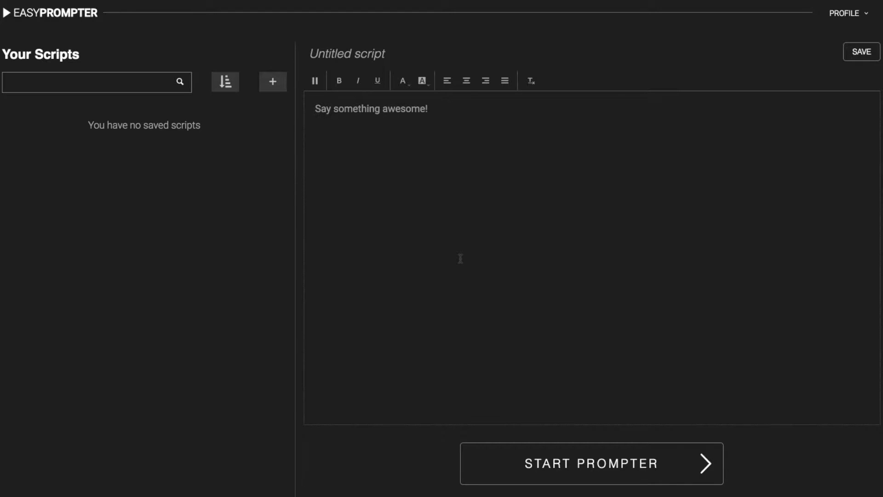
{"action": "mouse_move", "coordinate": [555, 163]}
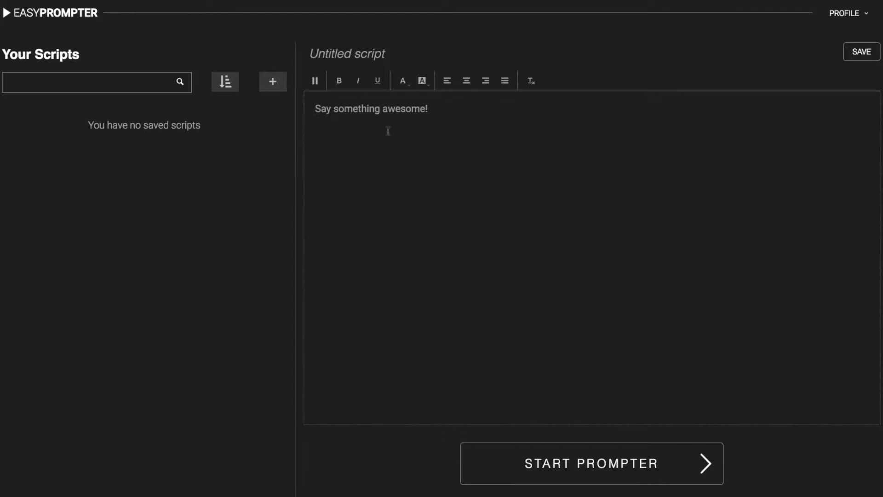
{"action": "mouse_move", "coordinate": [341, 128]}
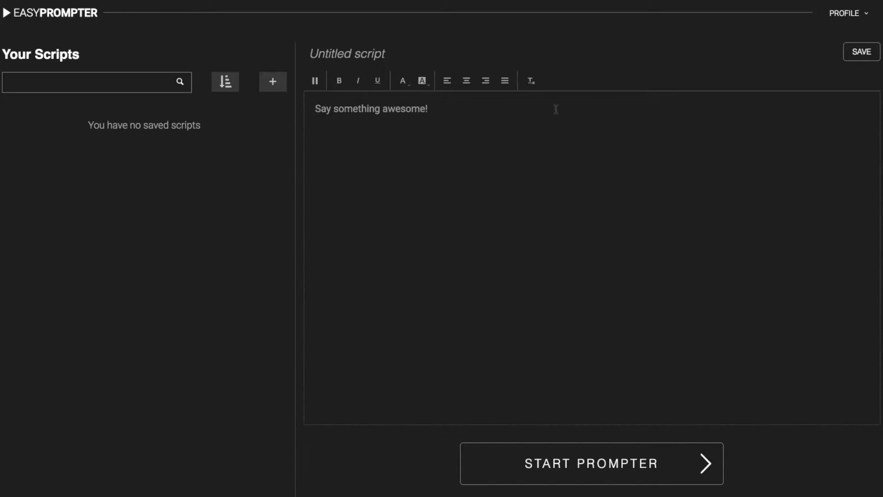
{"action": "mouse_move", "coordinate": [494, 114]}
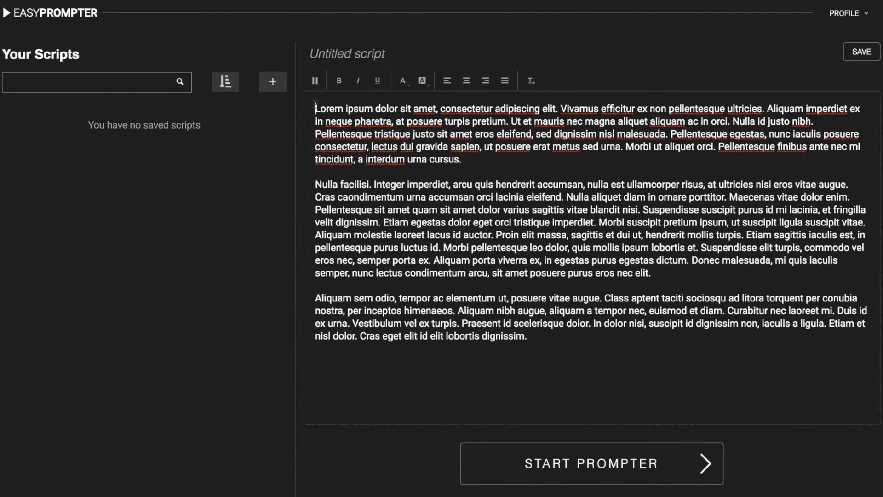
Paste the three lorem ipsum paragraphs into the untitled script editor
{"action": "left_click", "coordinate": [402, 80]}
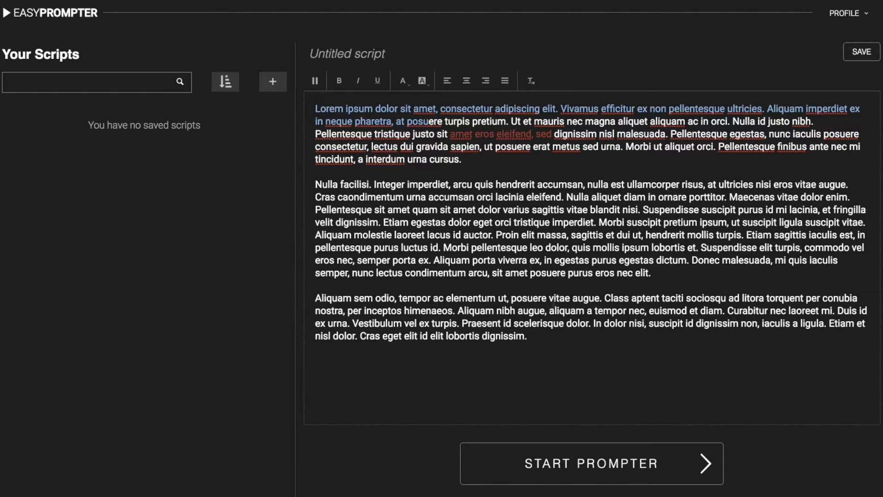
{"action": "mouse_move", "coordinate": [615, 464]}
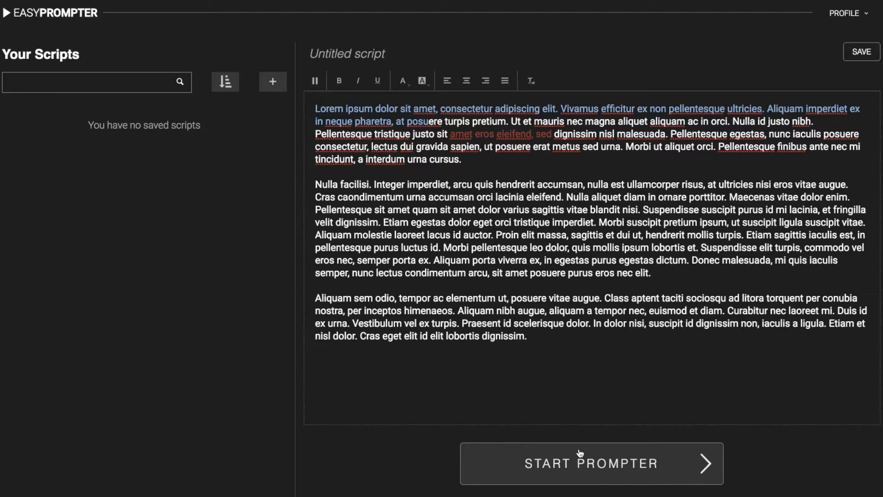
Launch the prompter, start scrolling and raise the scroll speed to 19
{"action": "left_click", "coordinate": [590, 463]}
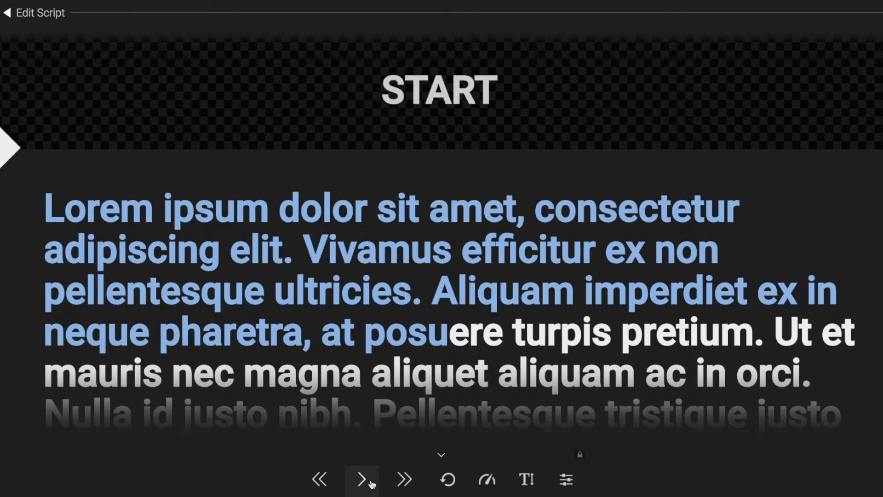
{"action": "left_click", "coordinate": [361, 480]}
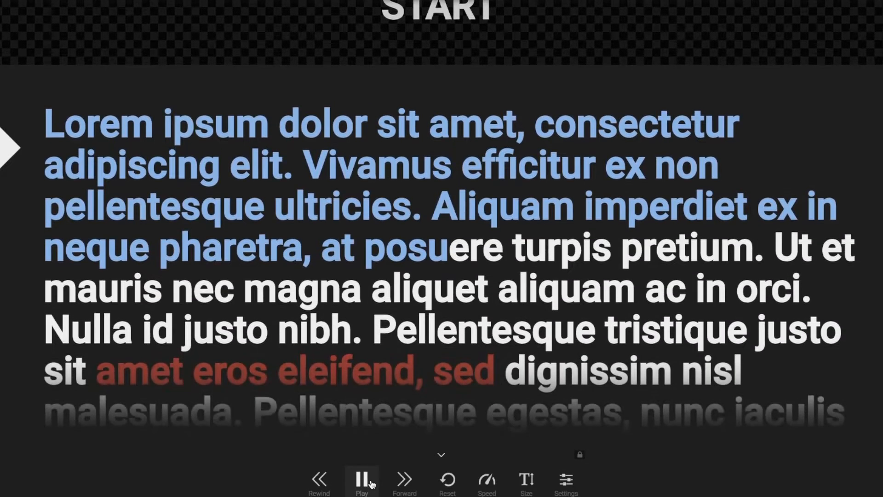
{"action": "left_click", "coordinate": [486, 479]}
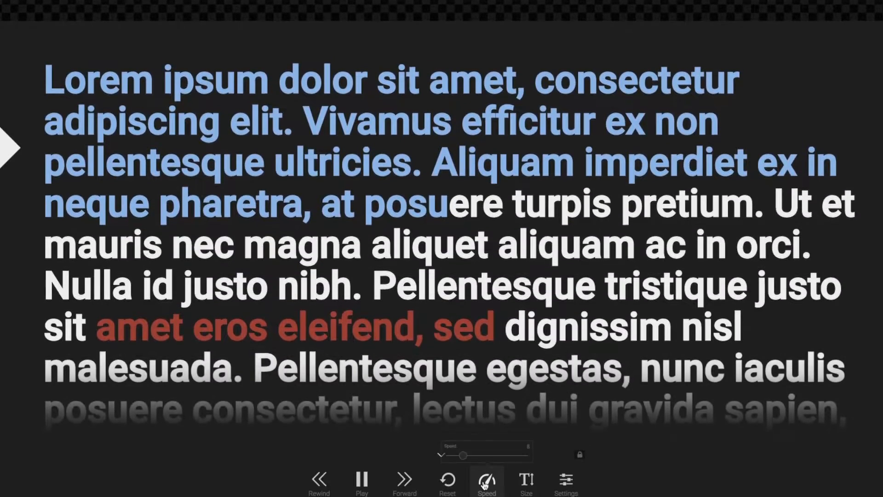
{"action": "left_click", "coordinate": [485, 479]}
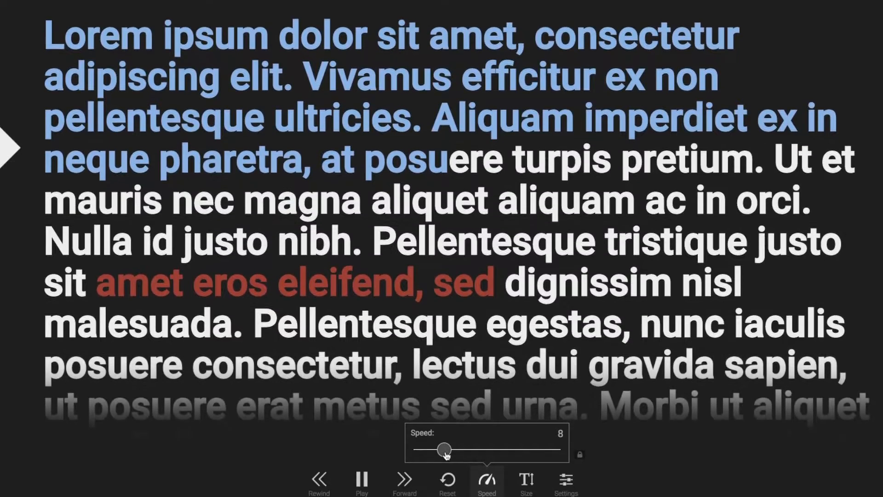
{"action": "left_click_drag", "start_coordinate": [443, 450], "coordinate": [482, 449]}
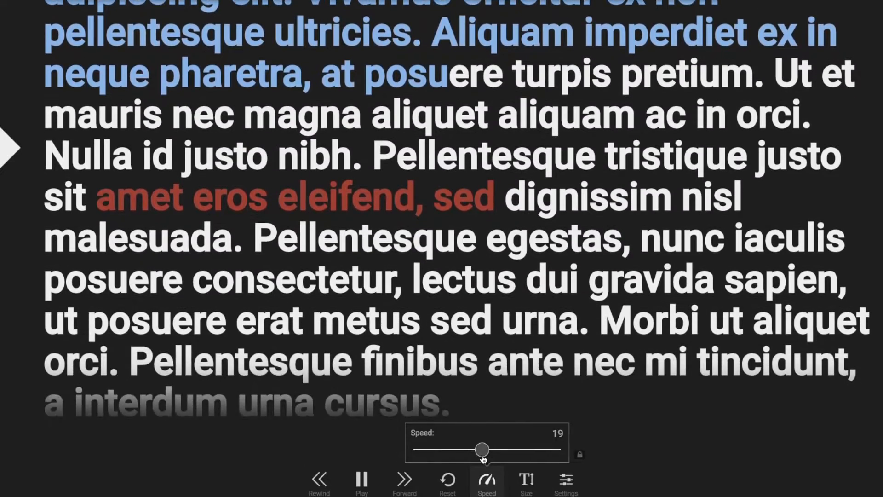
Enlarge the prompter text to font size 81
{"action": "left_click", "coordinate": [525, 480]}
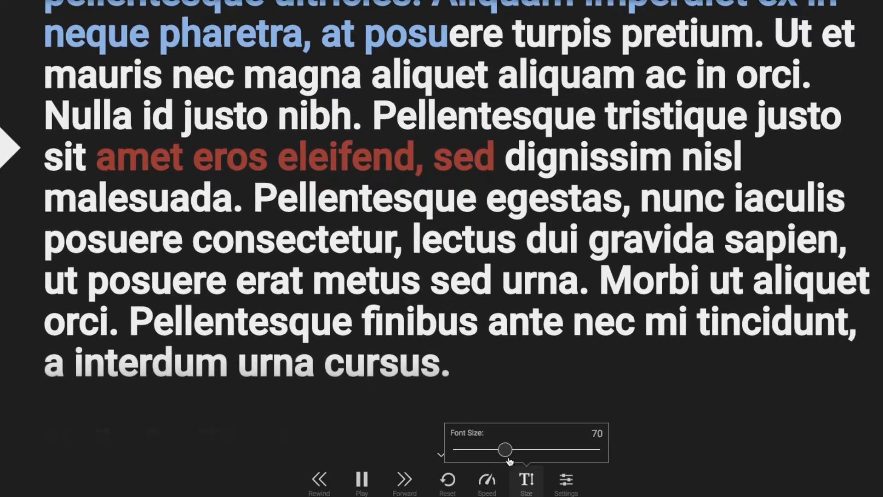
{"action": "left_click_drag", "start_coordinate": [504, 447], "coordinate": [491, 449]}
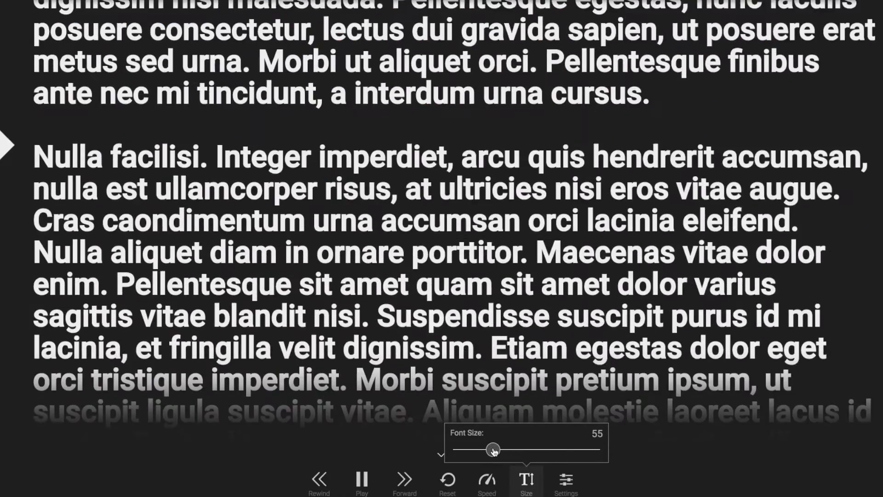
{"action": "left_click_drag", "start_coordinate": [490, 450], "coordinate": [512, 449]}
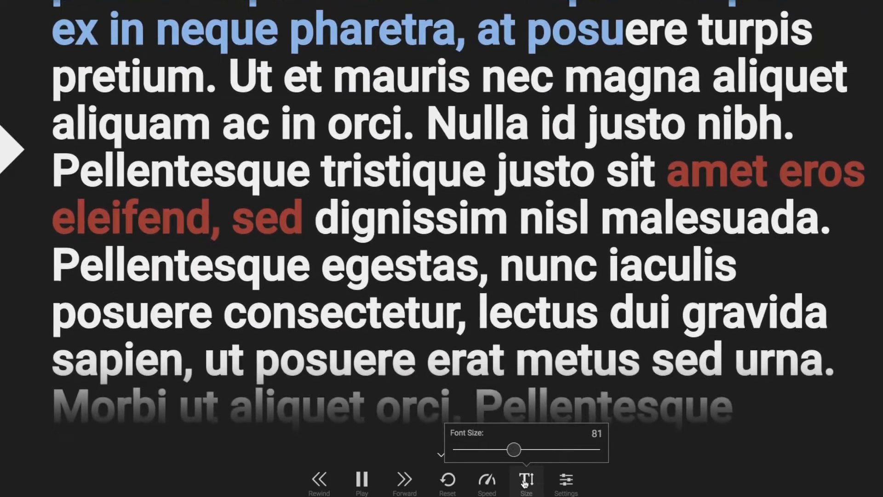
{"action": "left_click", "coordinate": [566, 480]}
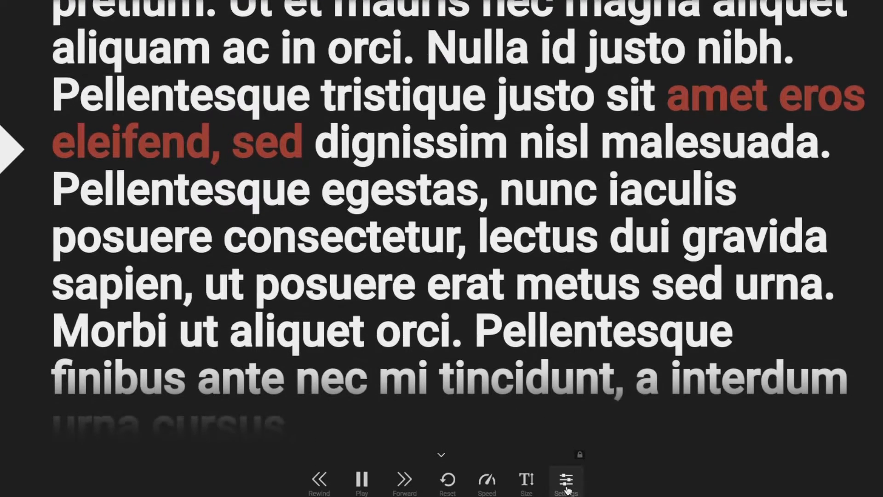
Set the prompter line height to 132% and enable Break on sentence end
{"action": "left_click", "coordinate": [565, 480]}
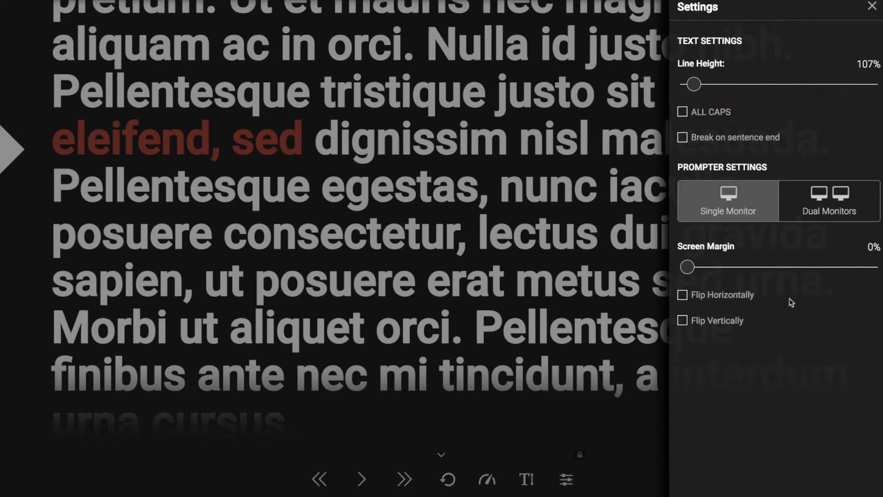
{"action": "mouse_move", "coordinate": [785, 105]}
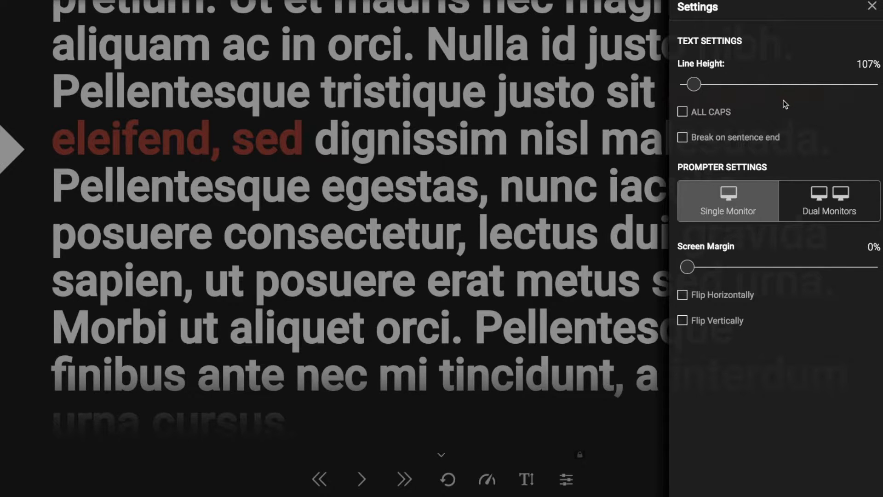
{"action": "left_click_drag", "start_coordinate": [693, 83], "coordinate": [715, 83]}
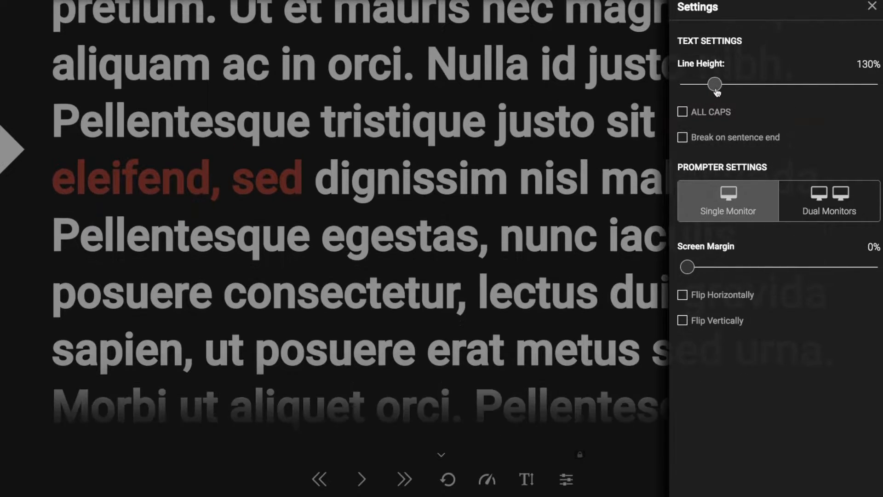
{"action": "left_click_drag", "start_coordinate": [716, 83], "coordinate": [738, 84]}
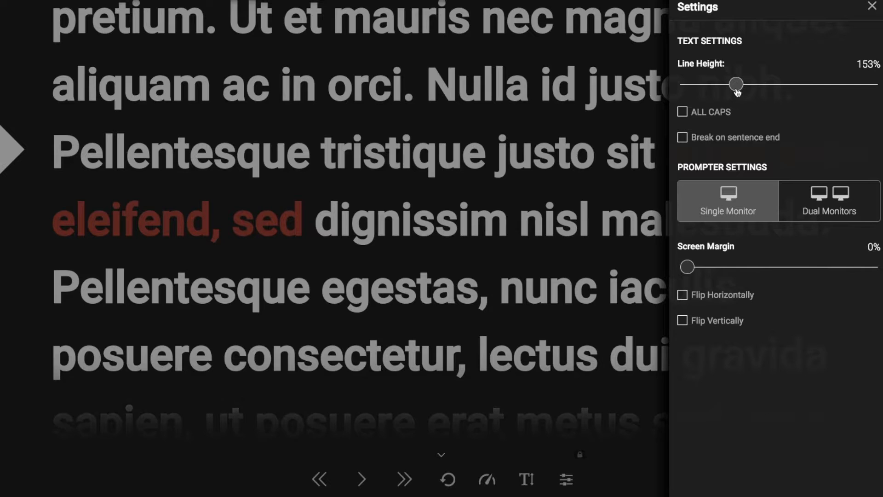
{"action": "left_click_drag", "start_coordinate": [737, 83], "coordinate": [716, 83]}
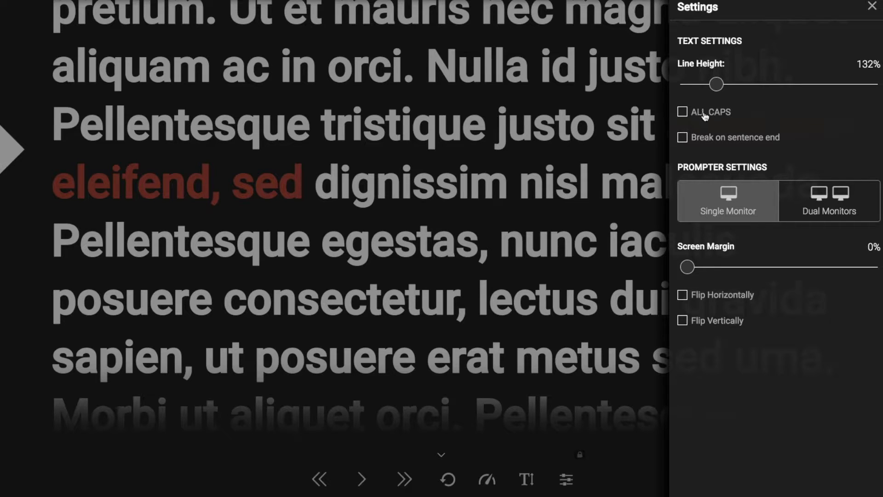
{"action": "left_click", "coordinate": [682, 137]}
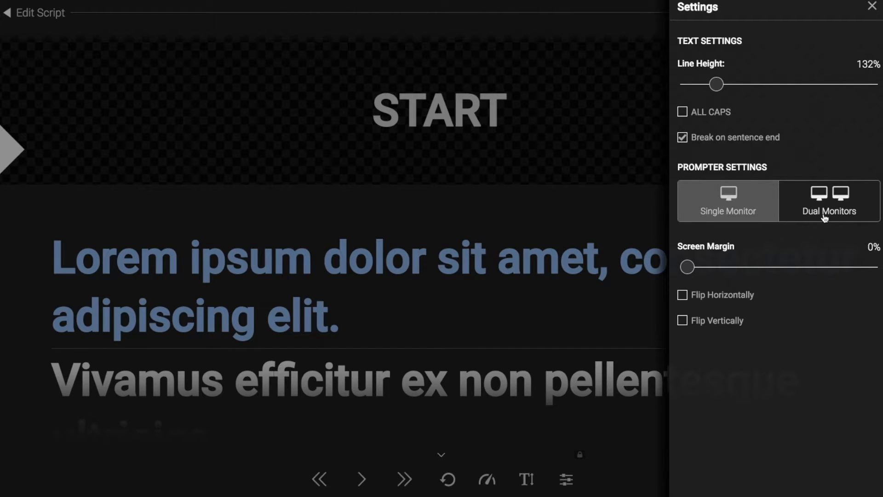
{"action": "left_click", "coordinate": [727, 201]}
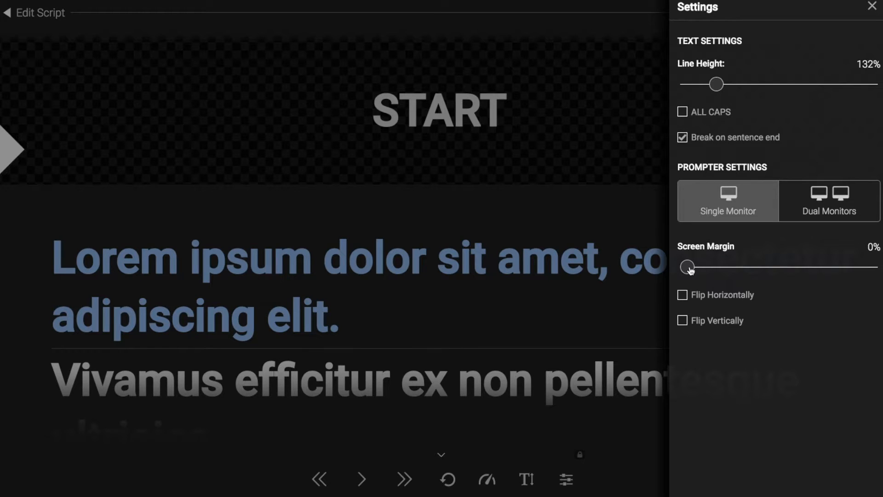
{"action": "left_click_drag", "start_coordinate": [688, 267], "coordinate": [701, 267]}
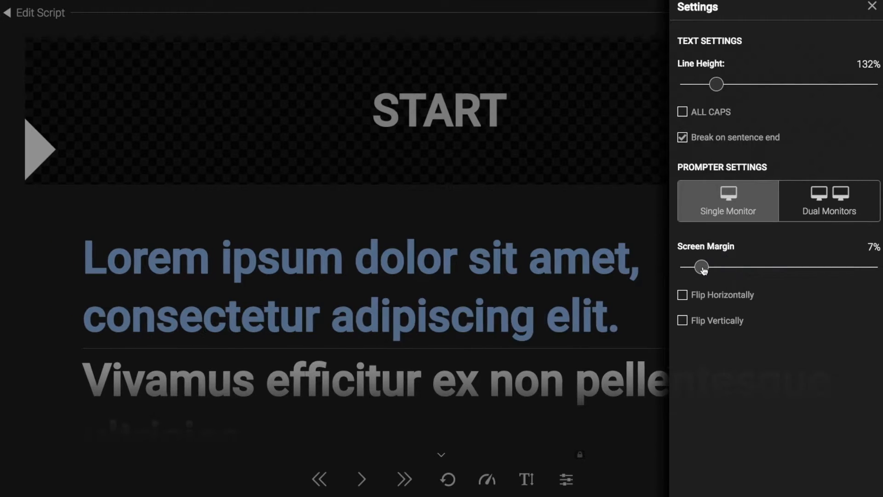
{"action": "left_click_drag", "start_coordinate": [701, 266], "coordinate": [709, 267]}
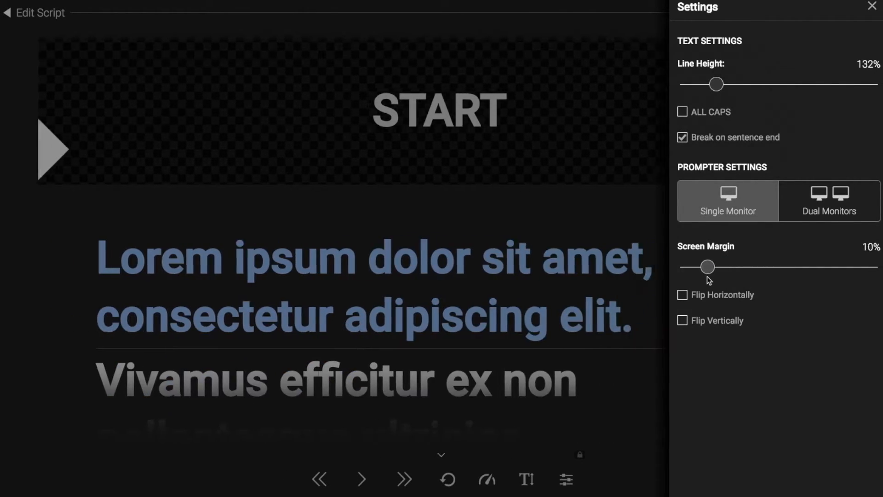
{"action": "left_click_drag", "start_coordinate": [707, 267], "coordinate": [805, 266]}
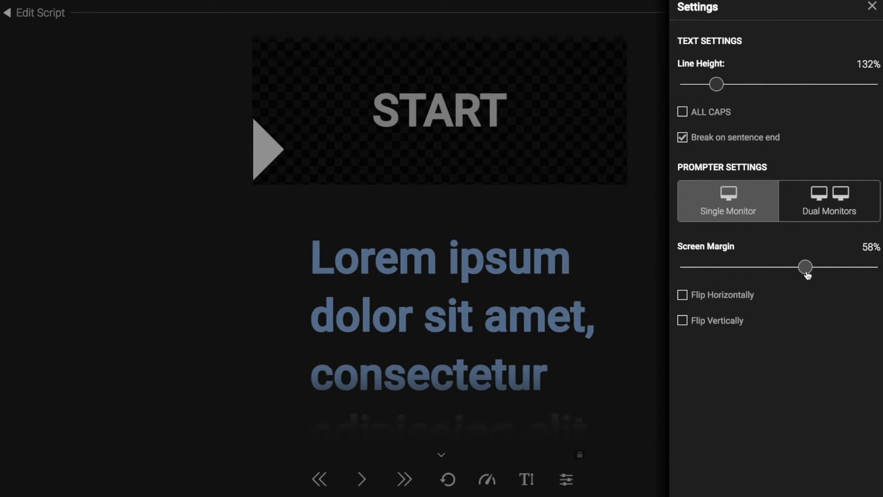
{"action": "left_click_drag", "start_coordinate": [805, 266], "coordinate": [811, 266]}
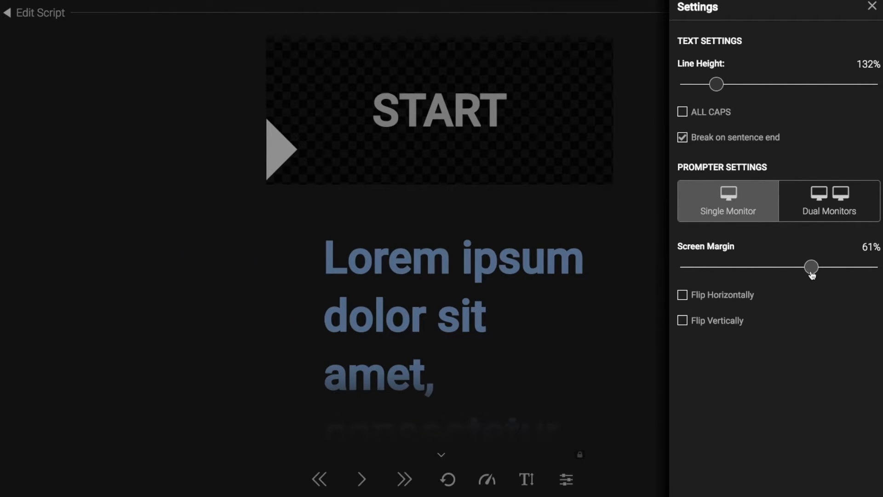
{"action": "left_click_drag", "start_coordinate": [811, 267], "coordinate": [792, 267]}
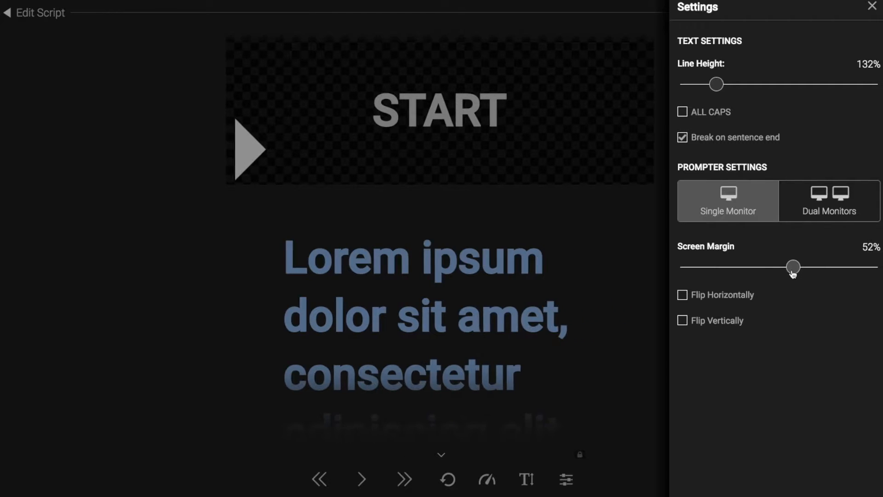
{"action": "left_click_drag", "start_coordinate": [793, 267], "coordinate": [686, 266]}
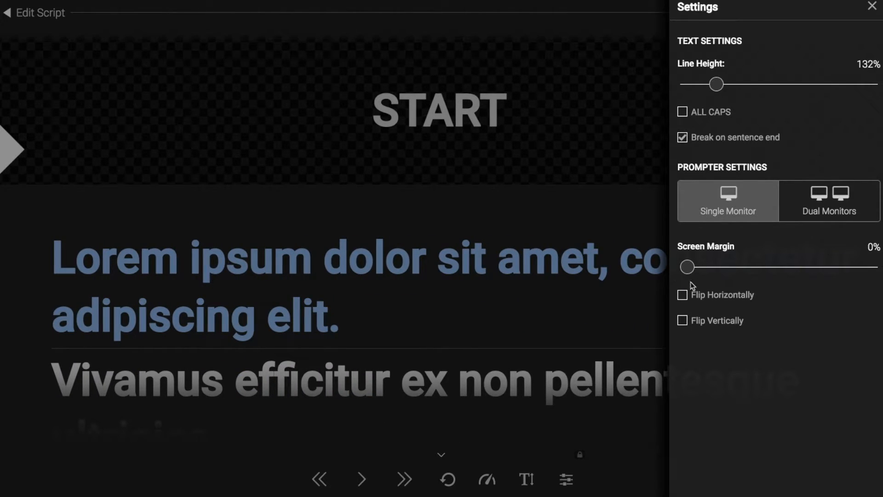
{"action": "mouse_move", "coordinate": [701, 337]}
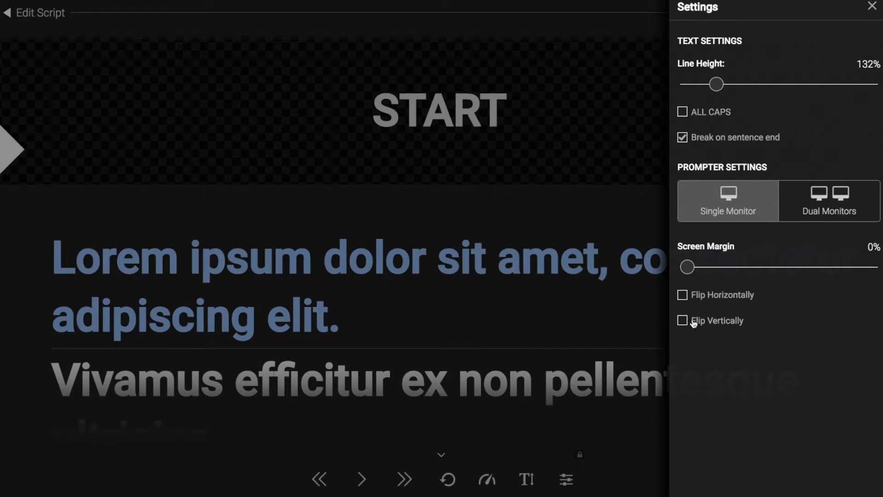
{"action": "left_click", "coordinate": [682, 295]}
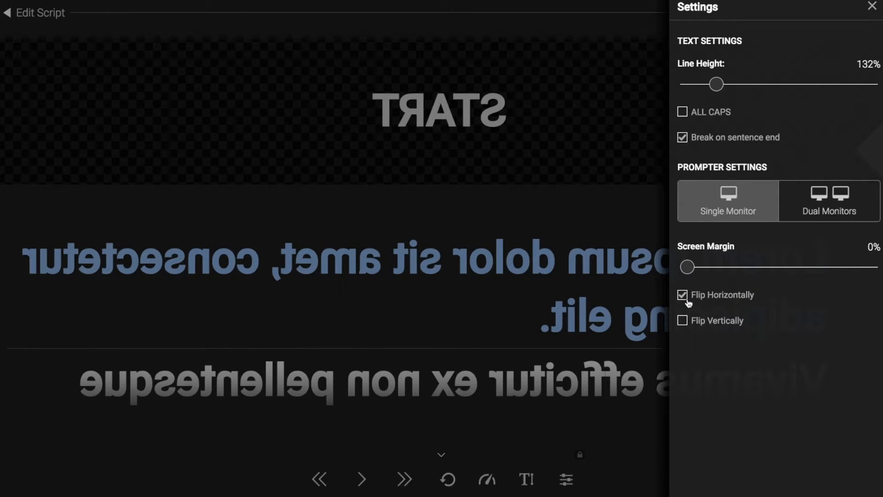
{"action": "left_click", "coordinate": [683, 295]}
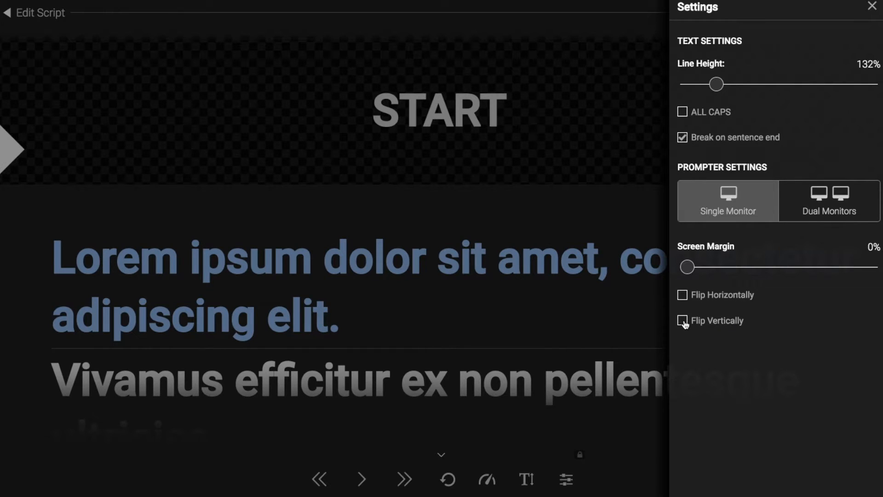
{"action": "left_click", "coordinate": [683, 320]}
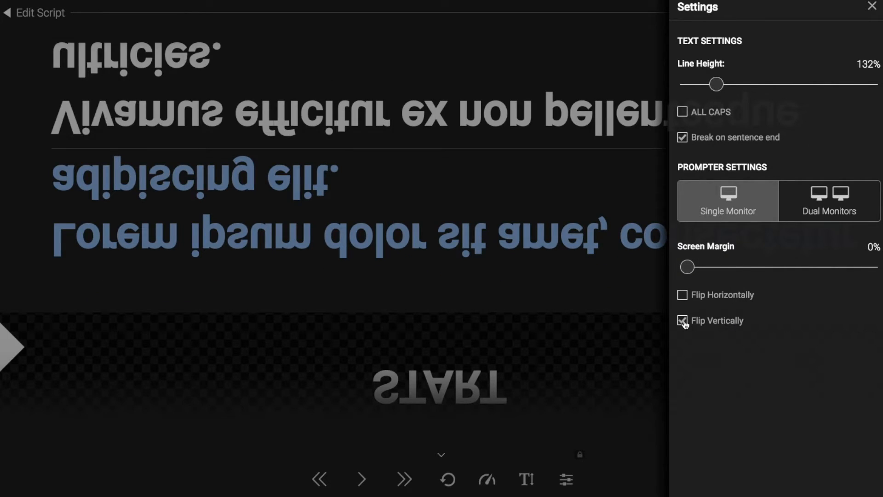
{"action": "left_click", "coordinate": [682, 294]}
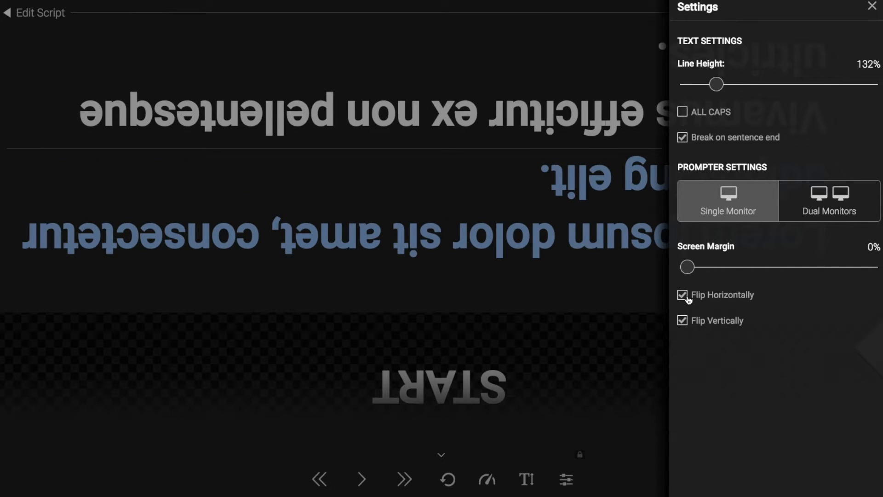
{"action": "left_click", "coordinate": [682, 321]}
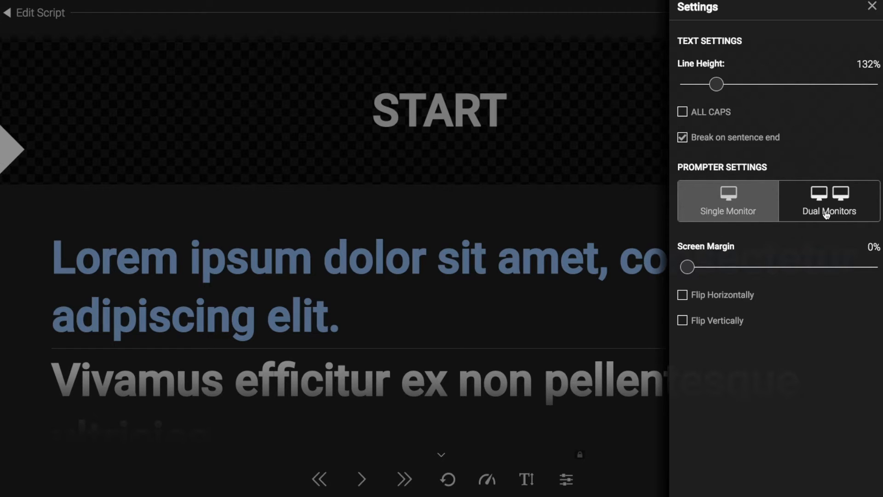
Switch to Dual Monitors and position the secondary prompter window, then leave settings
{"action": "left_click", "coordinate": [828, 201]}
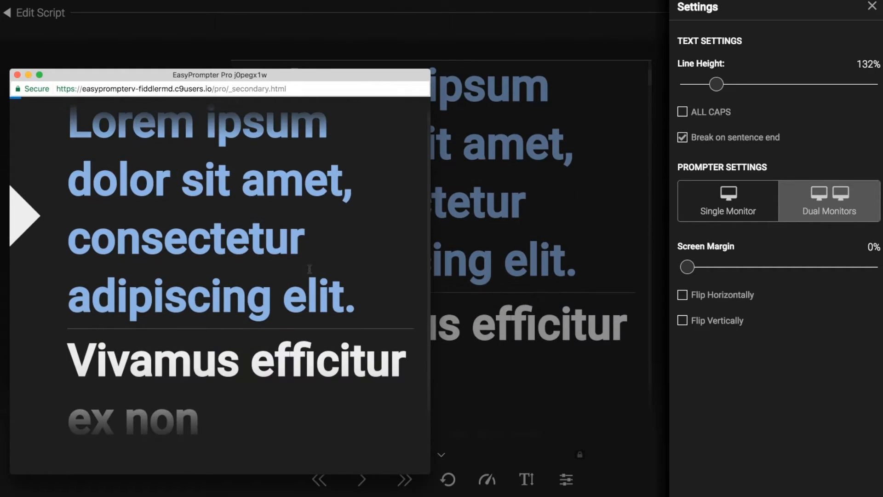
{"action": "left_click_drag", "start_coordinate": [220, 75], "coordinate": [535, 78]}
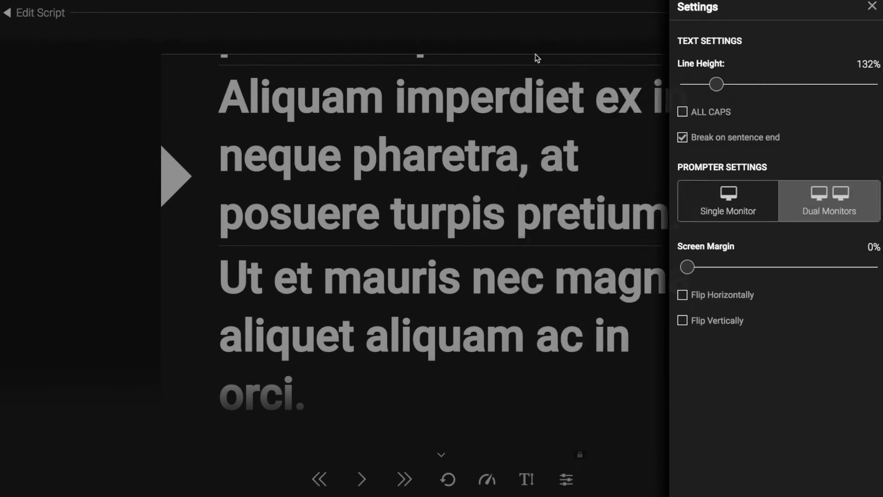
{"action": "left_click", "coordinate": [728, 201]}
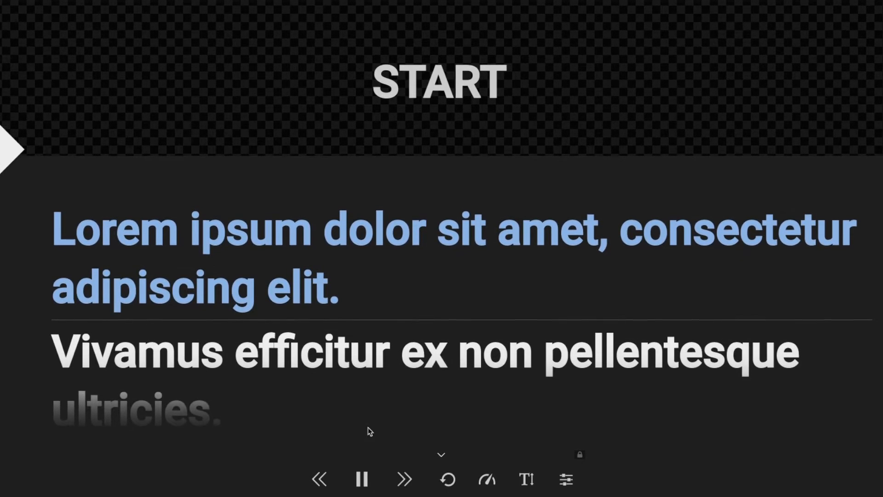
Pause and resume the prompter scrolling from the playback controls
{"action": "left_click", "coordinate": [361, 479]}
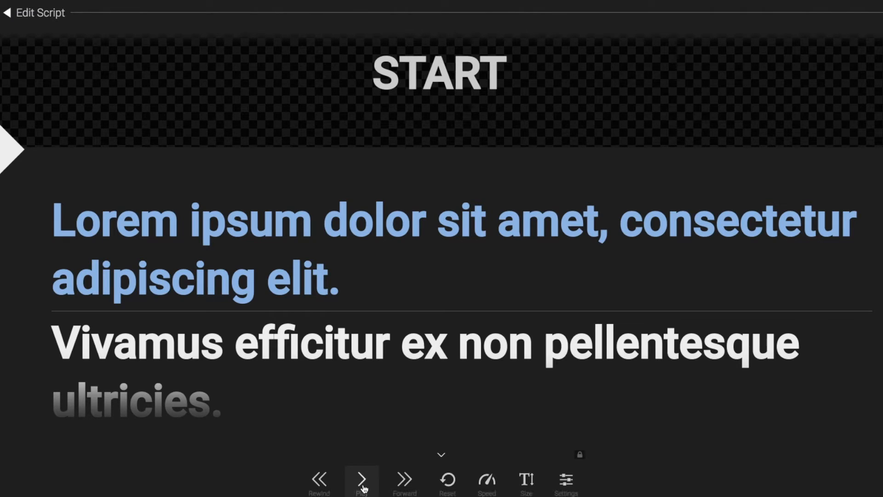
{"action": "left_click", "coordinate": [361, 479]}
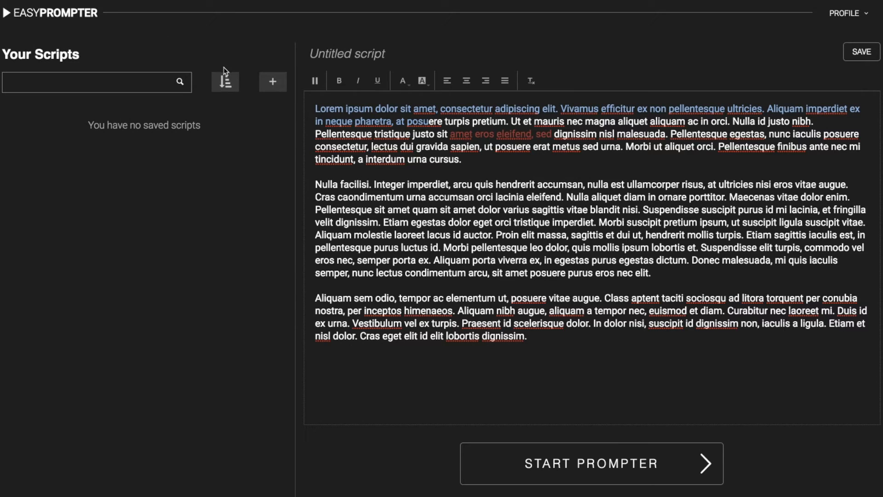
{"action": "mouse_move", "coordinate": [236, 185]}
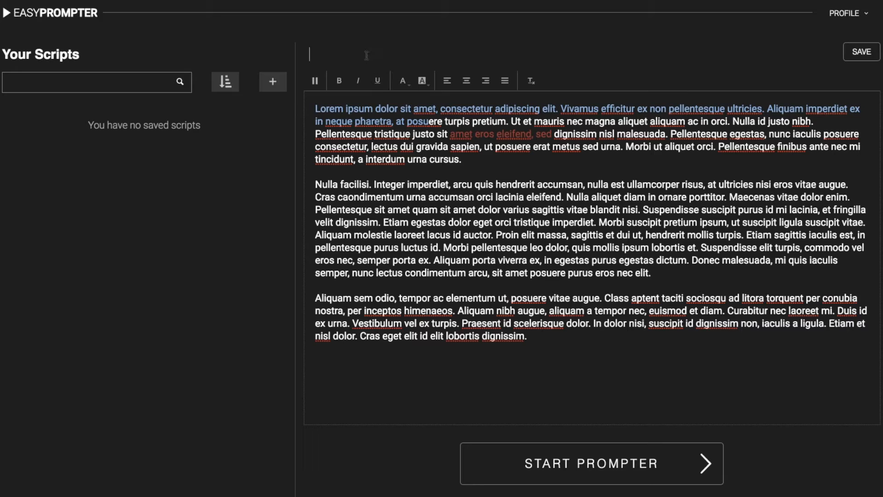
Title the script 'first script' and save it to Your Scripts
{"action": "type", "text": "first script"}
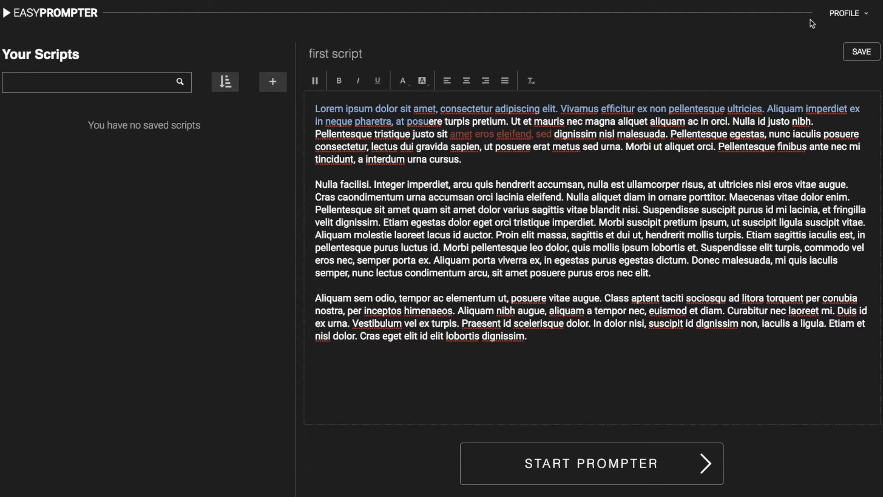
{"action": "left_click", "coordinate": [861, 51]}
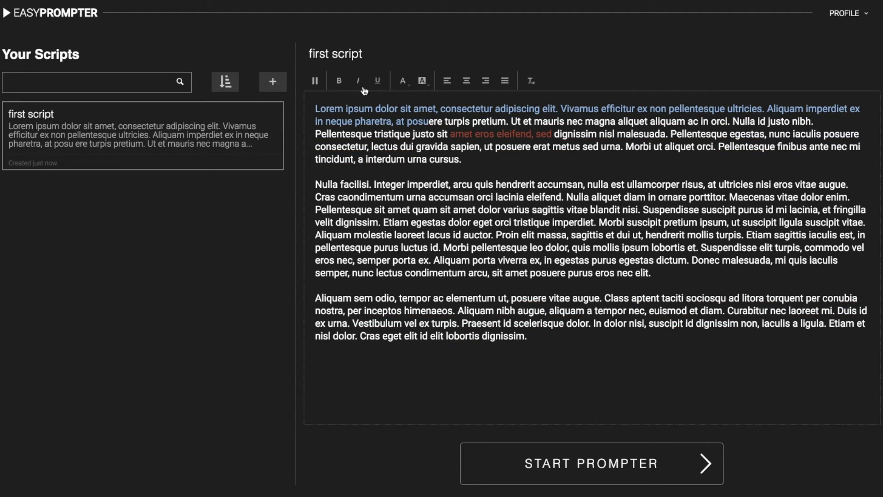
{"action": "mouse_move", "coordinate": [261, 259]}
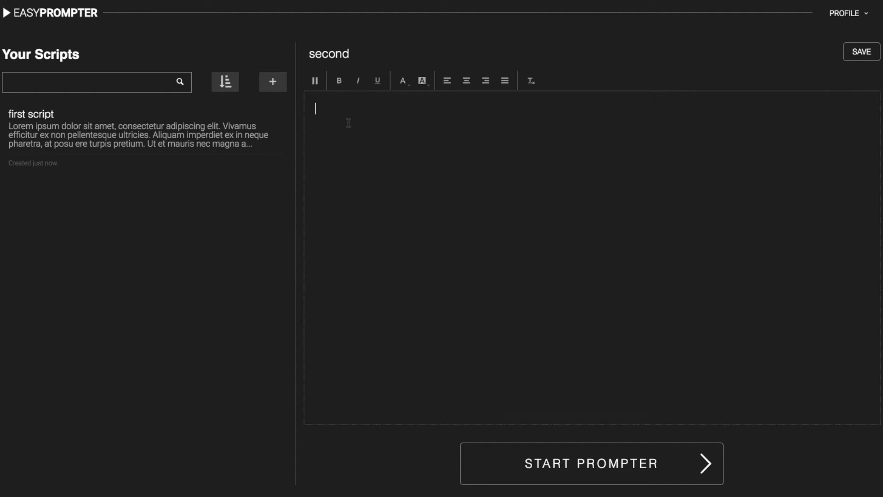
Write 'second script is here!' in the new script and save it
{"action": "type", "text": "second script is here!"}
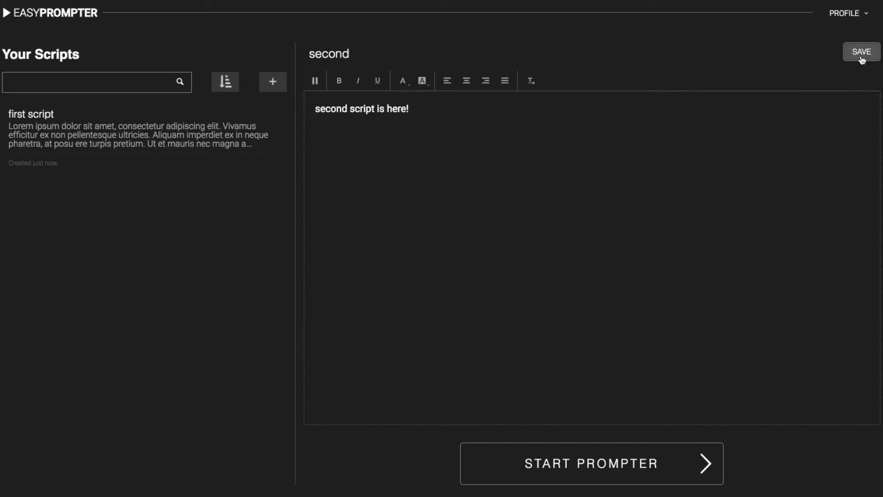
{"action": "left_click", "coordinate": [861, 51]}
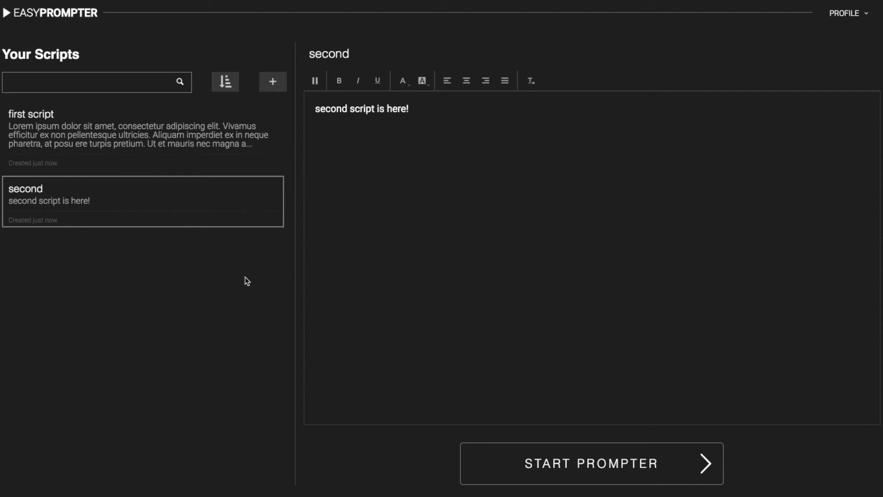
{"action": "mouse_move", "coordinate": [169, 176]}
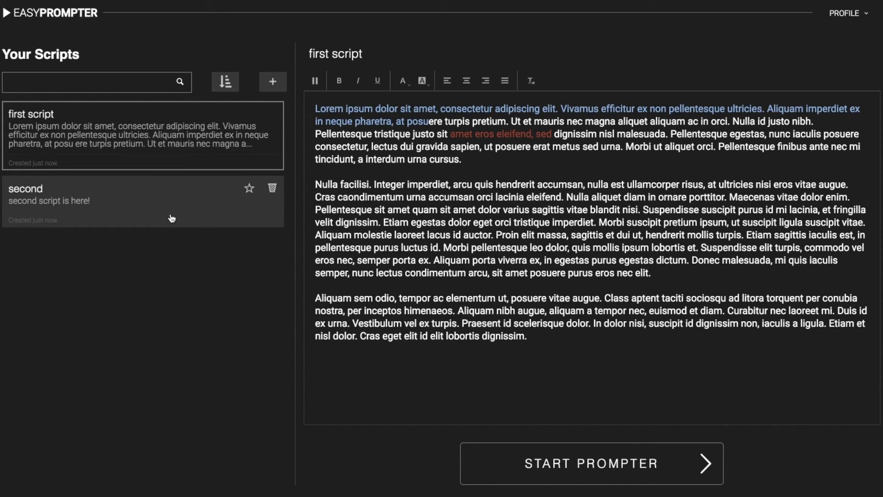
{"action": "mouse_move", "coordinate": [160, 167]}
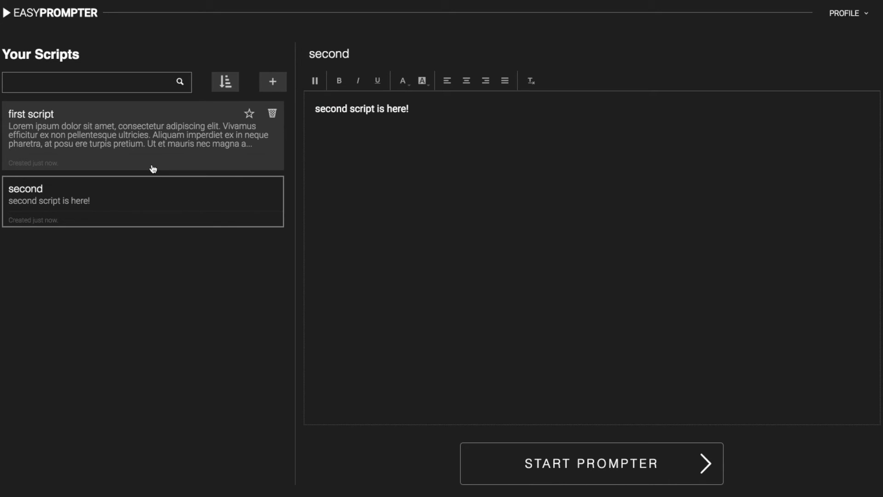
{"action": "left_click", "coordinate": [95, 82]}
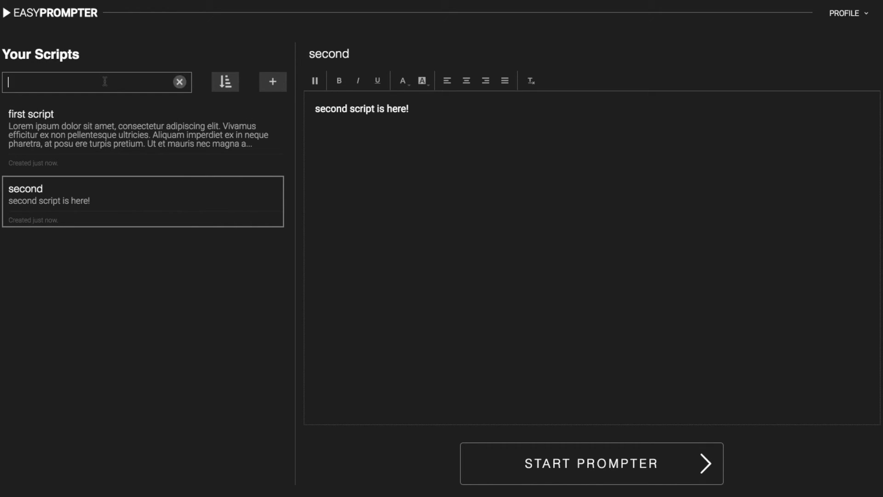
{"action": "type", "text": "first"}
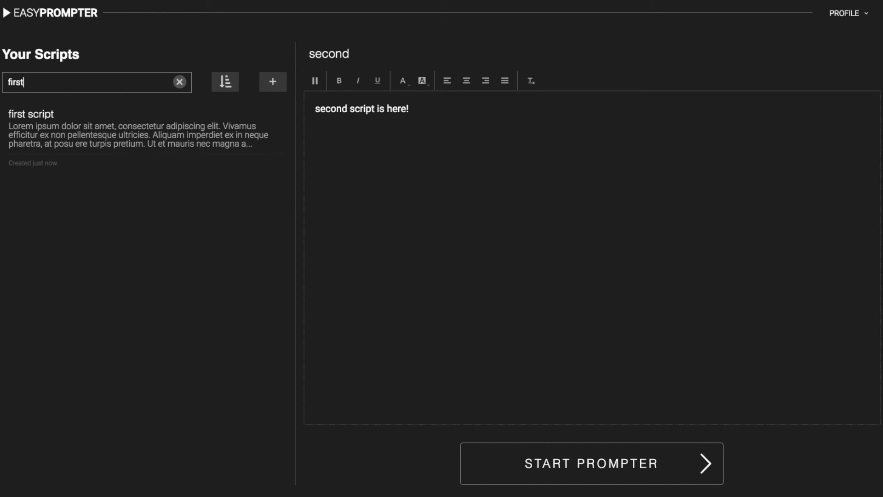
{"action": "type", "text": "seco"}
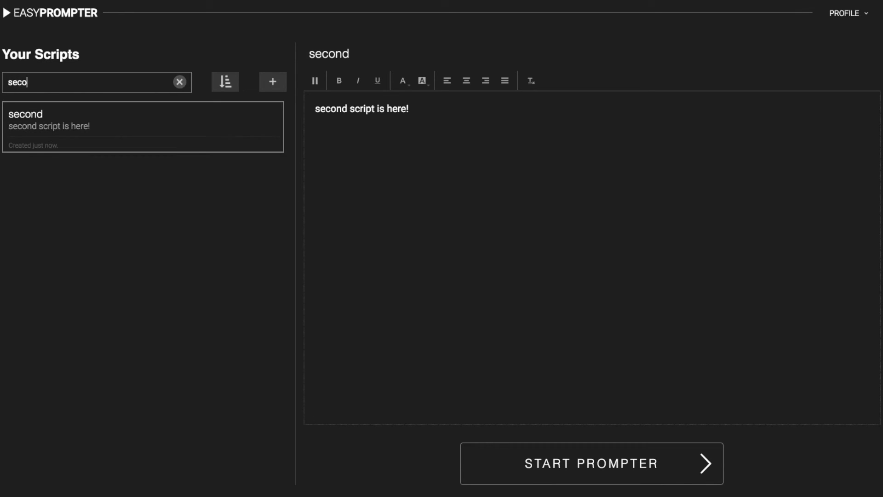
{"action": "left_click", "coordinate": [180, 82]}
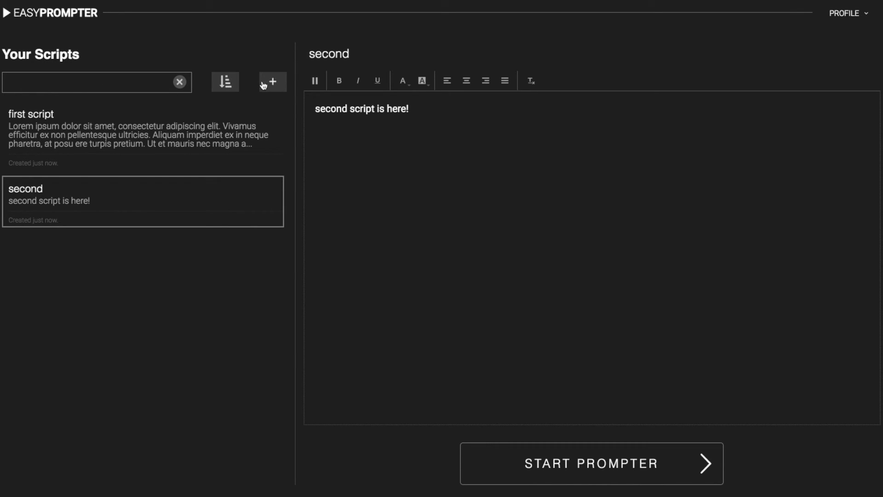
Sort the script list by title A–Z and toggle the favourites filter on and off
{"action": "left_click", "coordinate": [225, 82]}
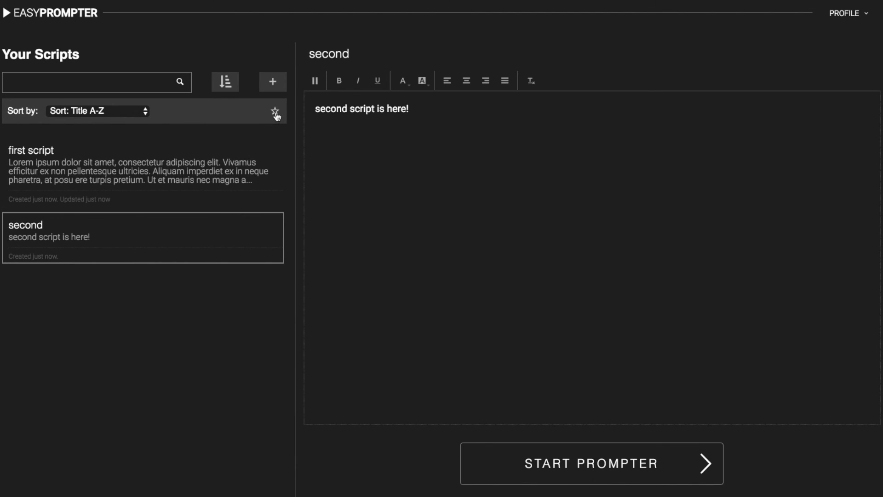
{"action": "left_click", "coordinate": [275, 111]}
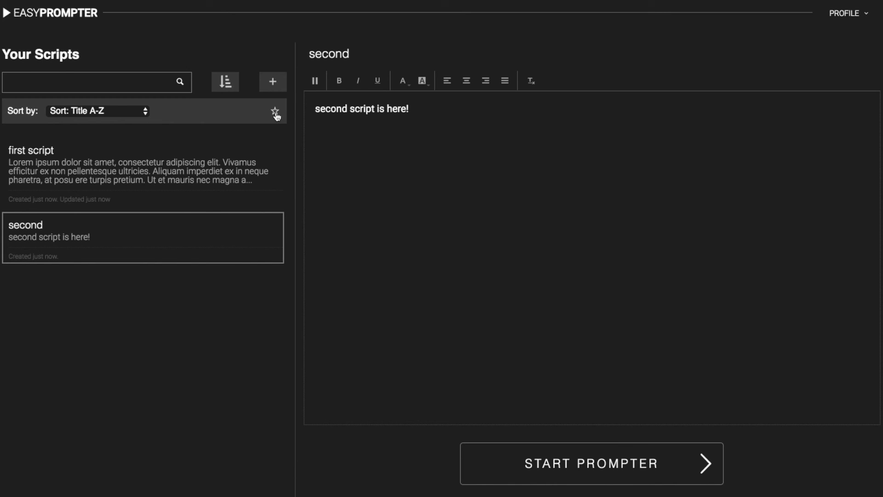
{"action": "mouse_move", "coordinate": [249, 191]}
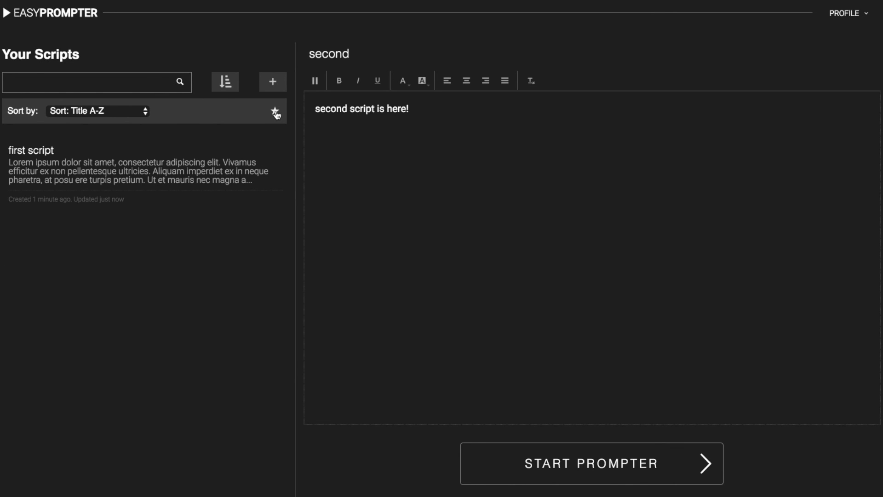
{"action": "left_click", "coordinate": [275, 110]}
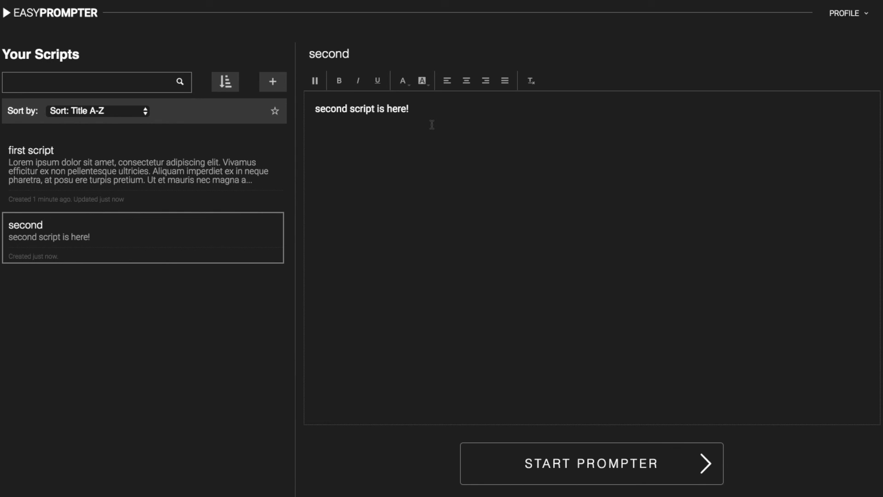
Start a new blank script reading 'THANKS!'
{"action": "left_click", "coordinate": [272, 82]}
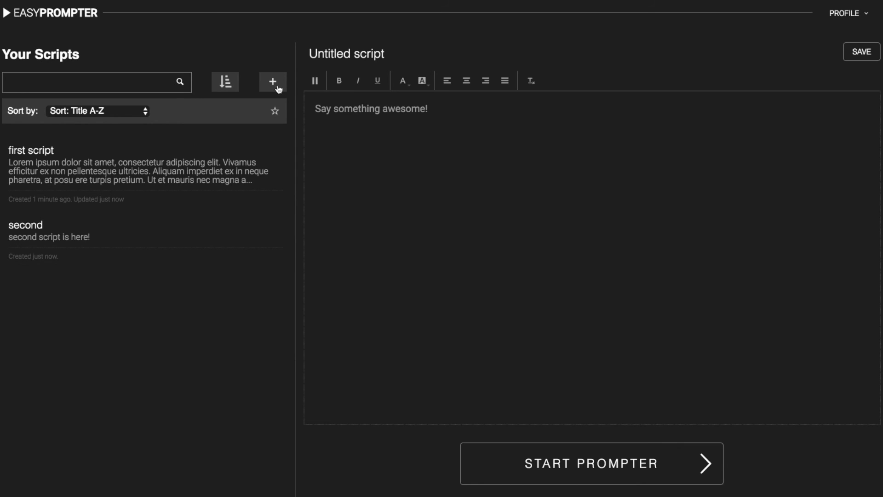
{"action": "type", "text": "THANKS!"}
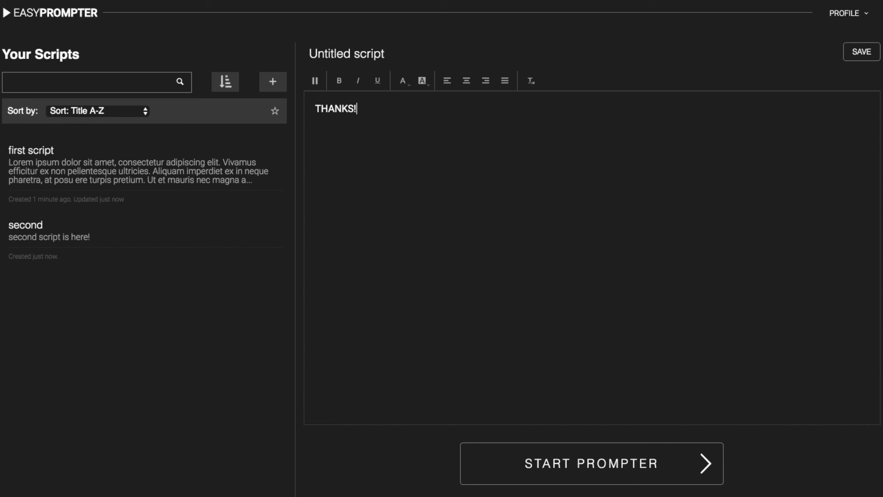